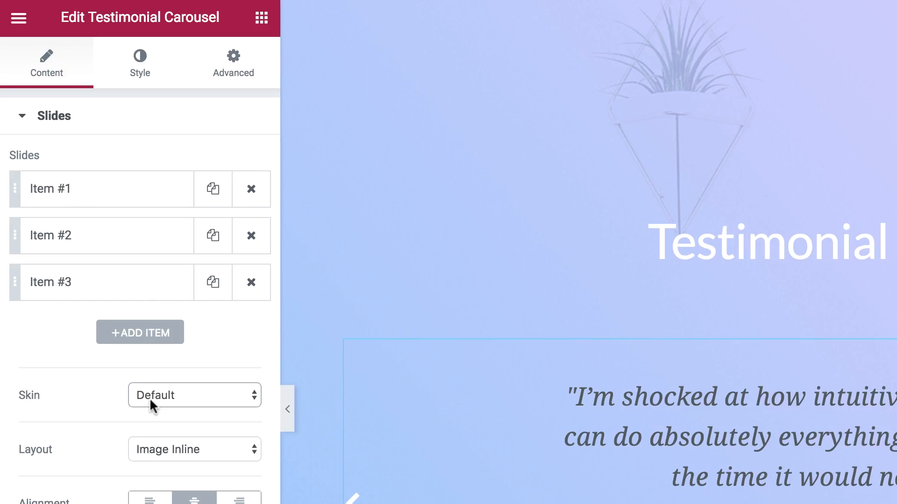
Apply the Bubble skin and advance the carousel through the next two testimonials
{"action": "left_click", "coordinate": [194, 395]}
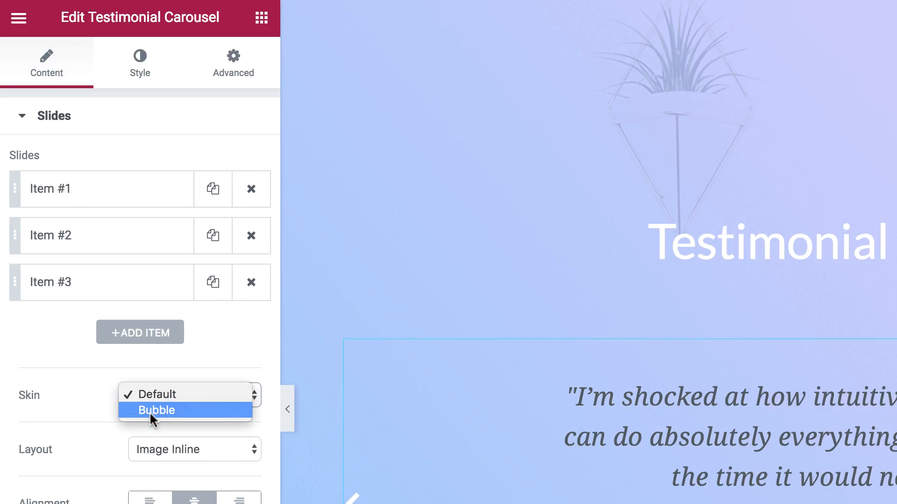
{"action": "left_click", "coordinate": [157, 411]}
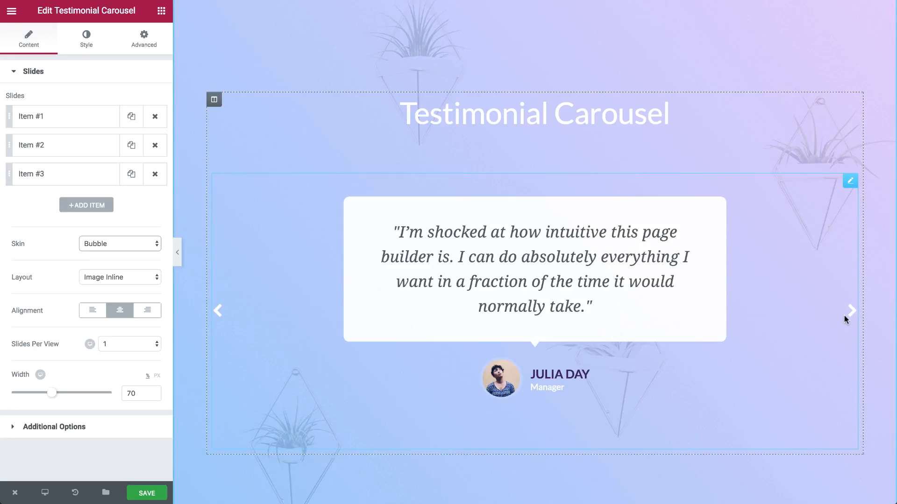
{"action": "left_click", "coordinate": [852, 310]}
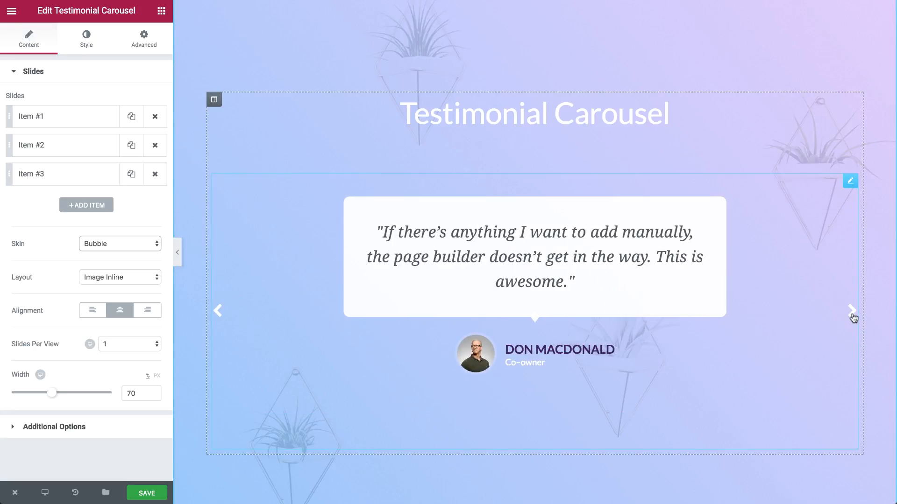
{"action": "left_click", "coordinate": [851, 311]}
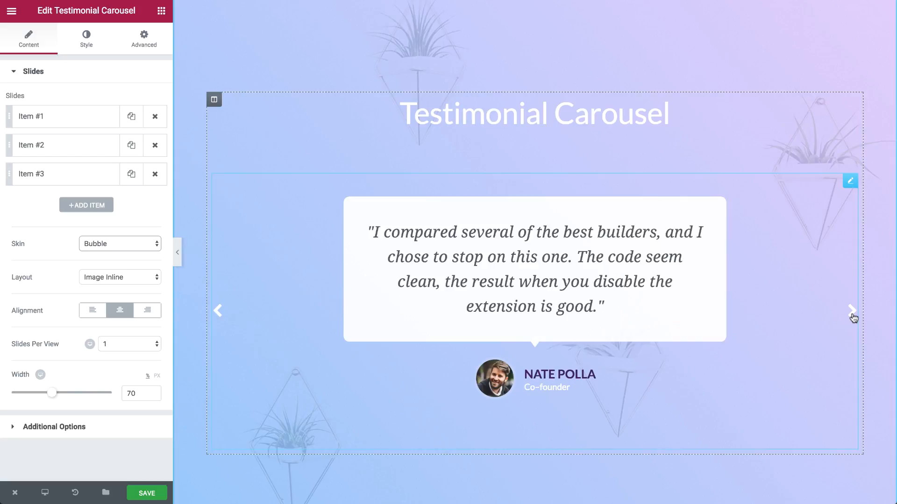
Switch the testimonial layout from Image Inline to Image Above
{"action": "left_click", "coordinate": [119, 277]}
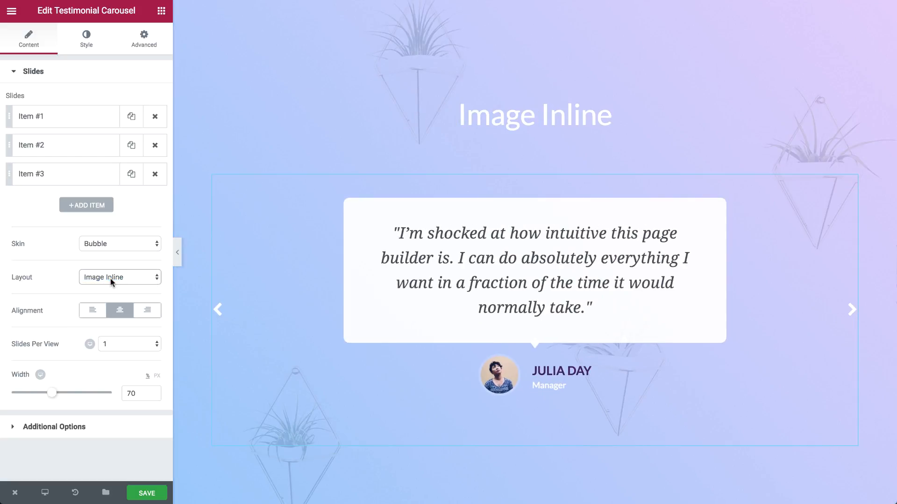
{"action": "left_click", "coordinate": [120, 276]}
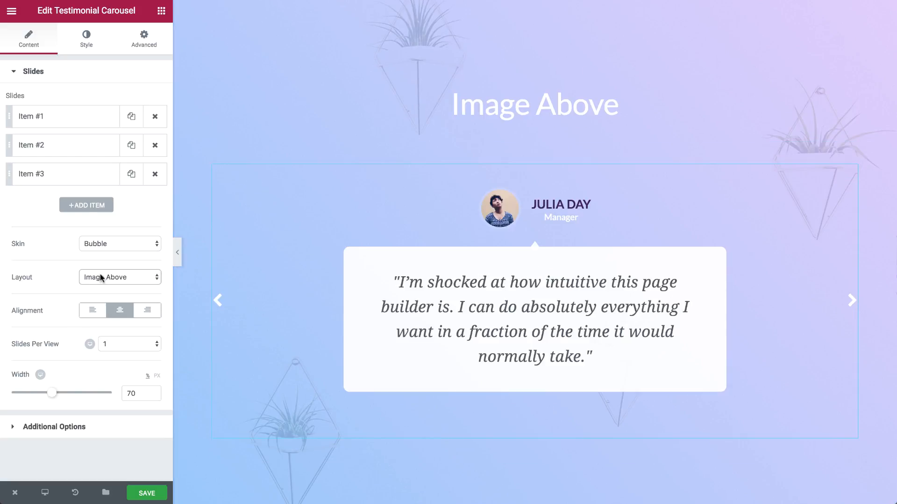
{"action": "left_click", "coordinate": [120, 277]}
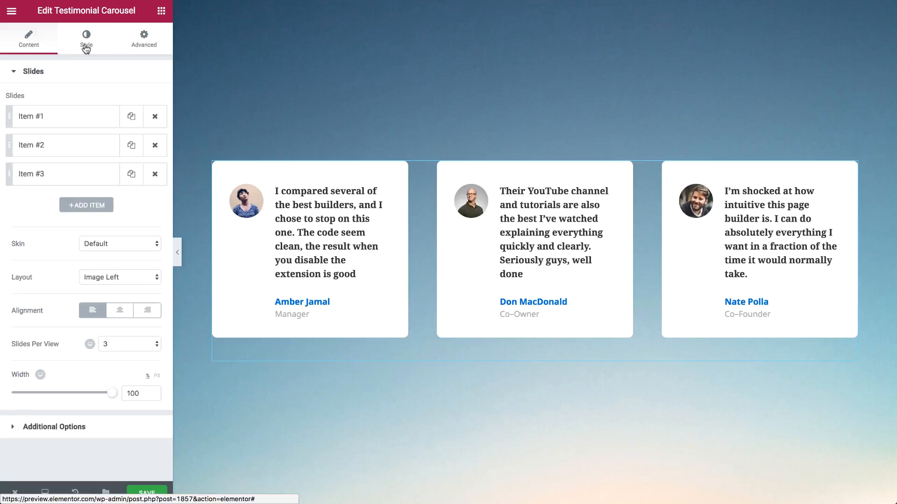
Style slide spacing, padding and orange bottom border, then ring reviewer photos in orange
{"action": "left_click", "coordinate": [86, 39]}
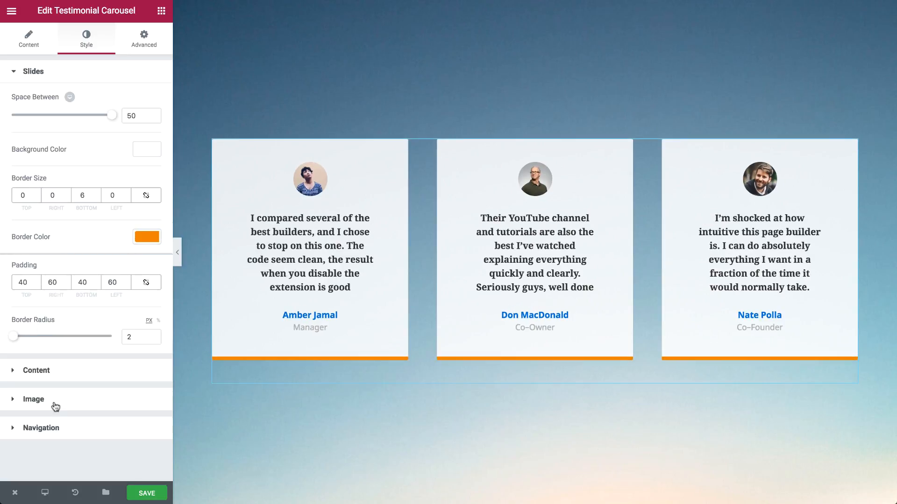
{"action": "left_click", "coordinate": [33, 399]}
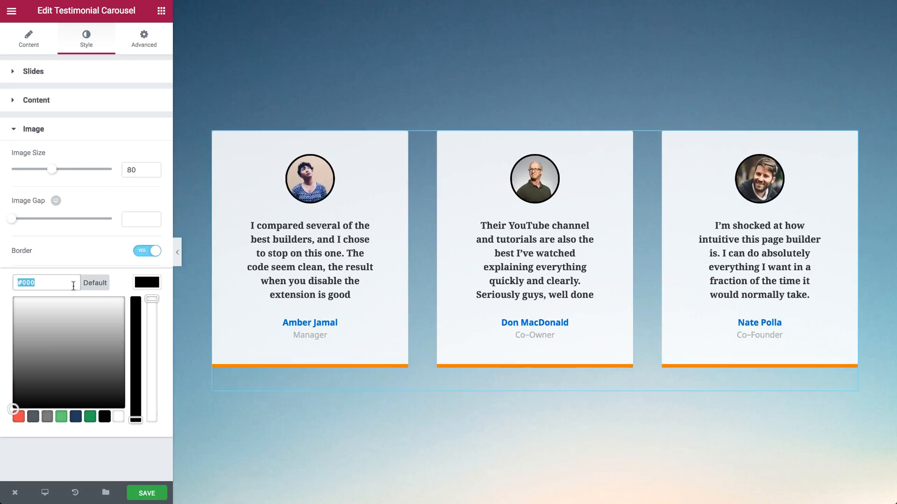
{"action": "left_click", "coordinate": [36, 100]}
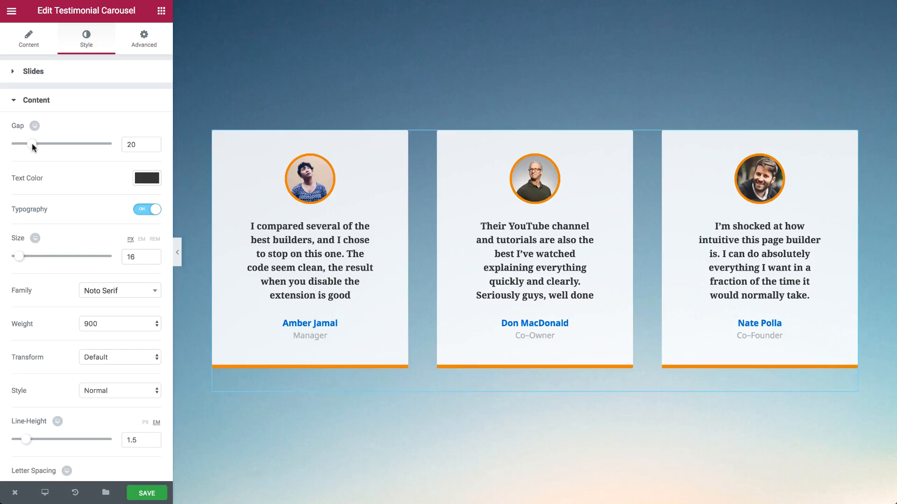
Widen the quote gap, enlarge names in Josefin Sans, and colour job titles light grey
{"action": "left_click_drag", "start_coordinate": [26, 144], "coordinate": [48, 145]}
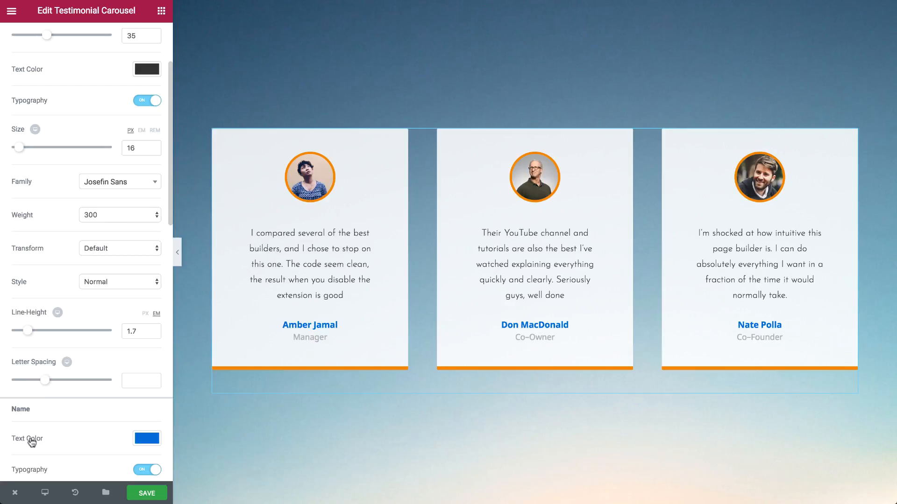
{"action": "left_click", "coordinate": [146, 68]}
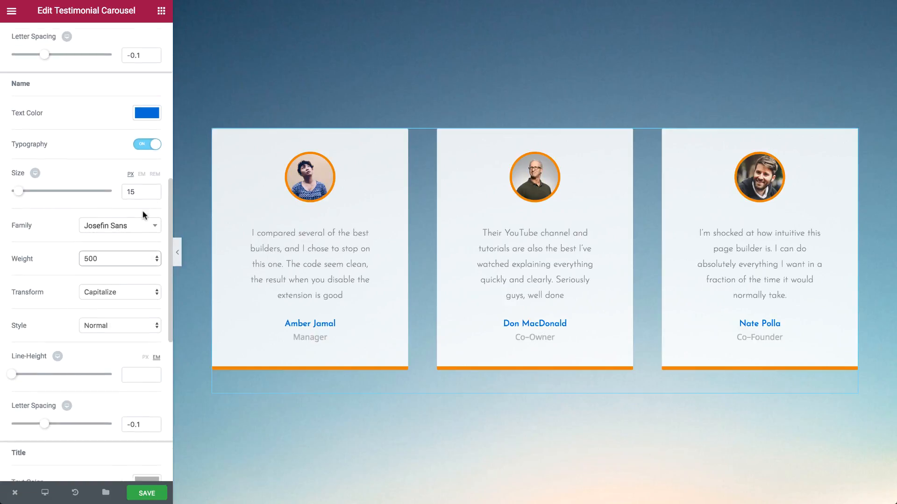
{"action": "left_click", "coordinate": [146, 112]}
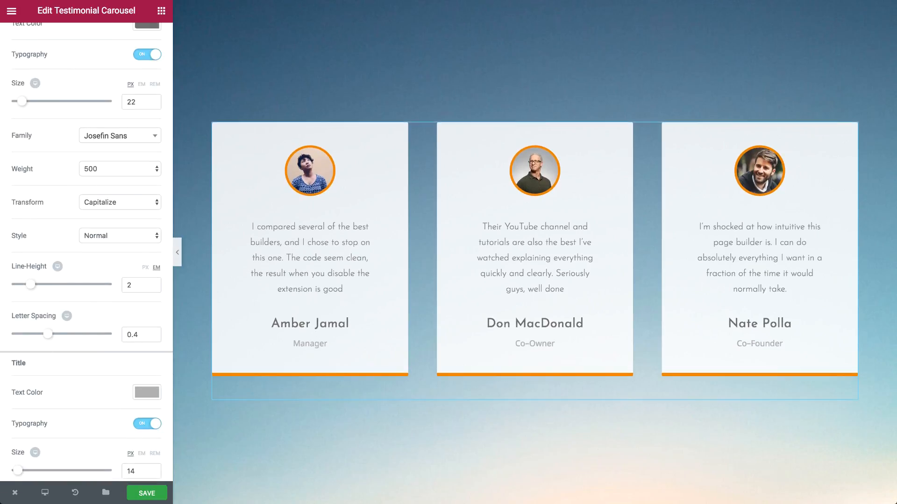
{"action": "left_click", "coordinate": [146, 392]}
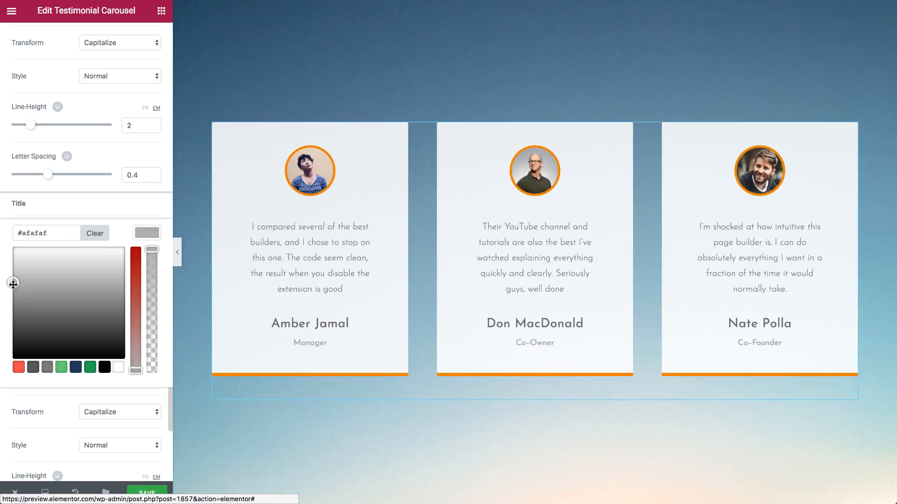
{"action": "scroll", "scroll_direction": "down", "scroll_amount": 3}
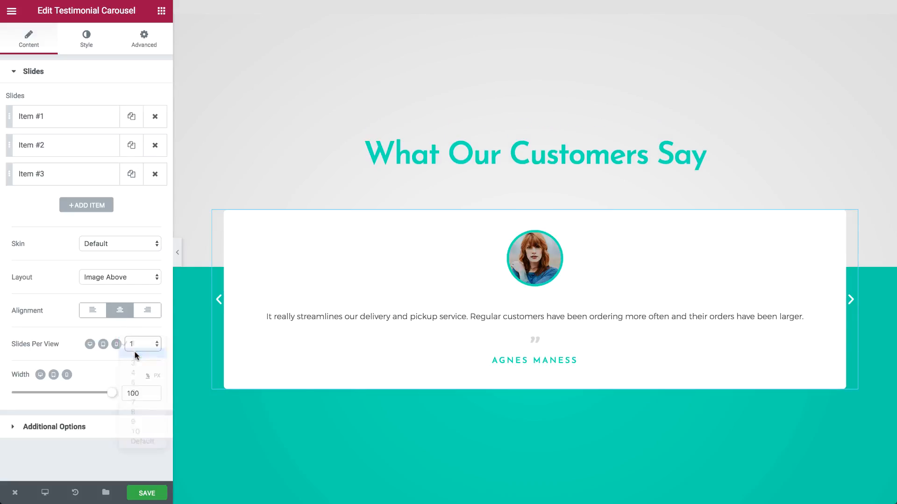
Set 3 slides per view with slide width 94 on desktop, and 2 on tablet
{"action": "left_click", "coordinate": [140, 344]}
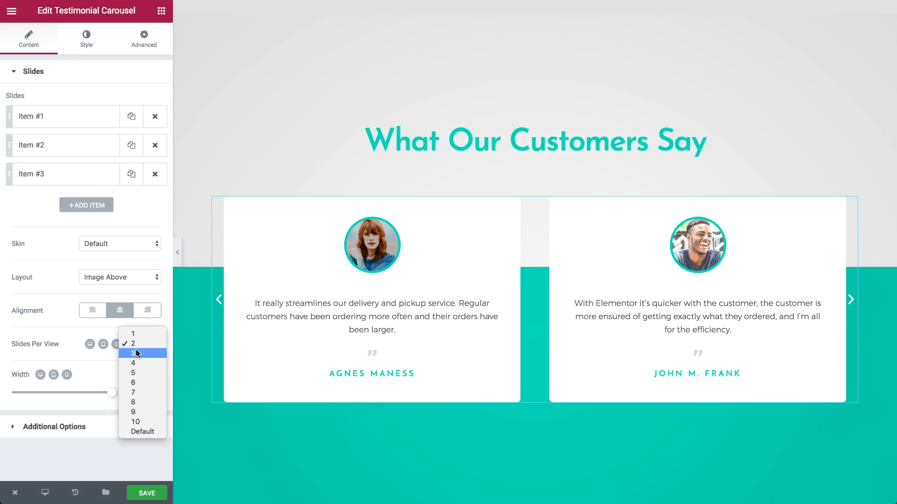
{"action": "left_click", "coordinate": [133, 353]}
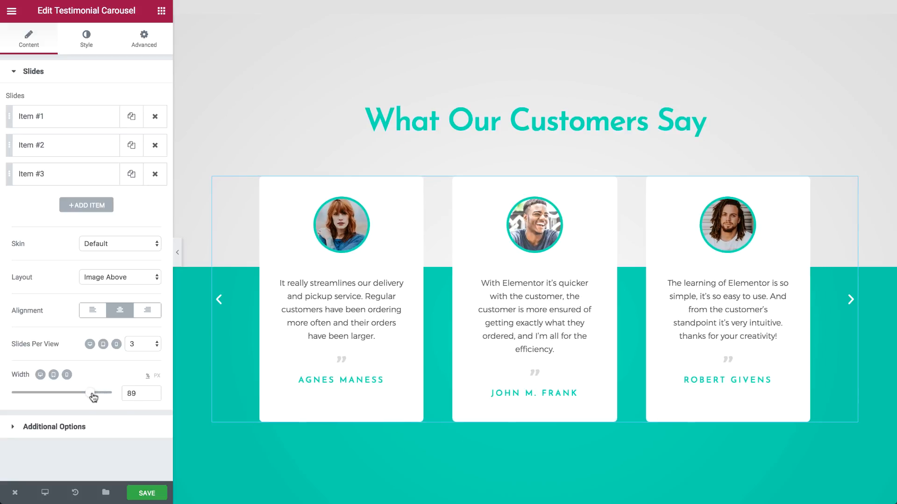
{"action": "left_click_drag", "start_coordinate": [85, 393], "coordinate": [99, 394]}
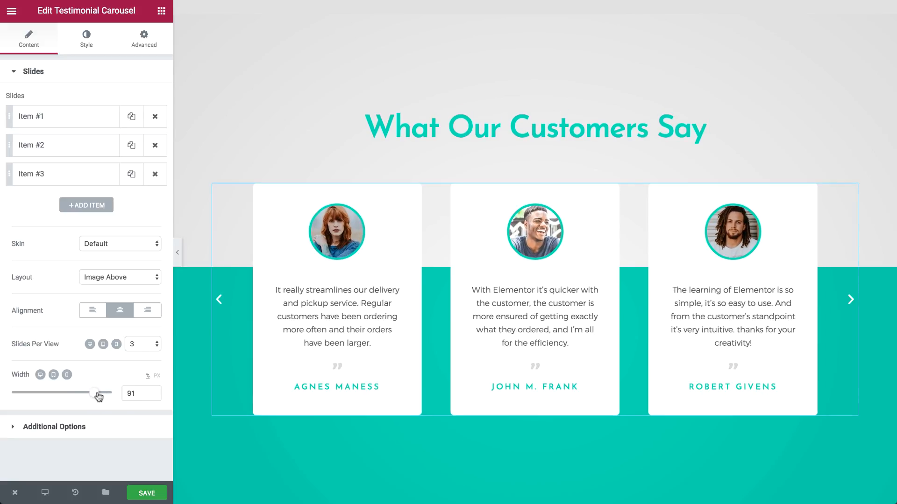
{"action": "left_click_drag", "start_coordinate": [97, 393], "coordinate": [104, 392]}
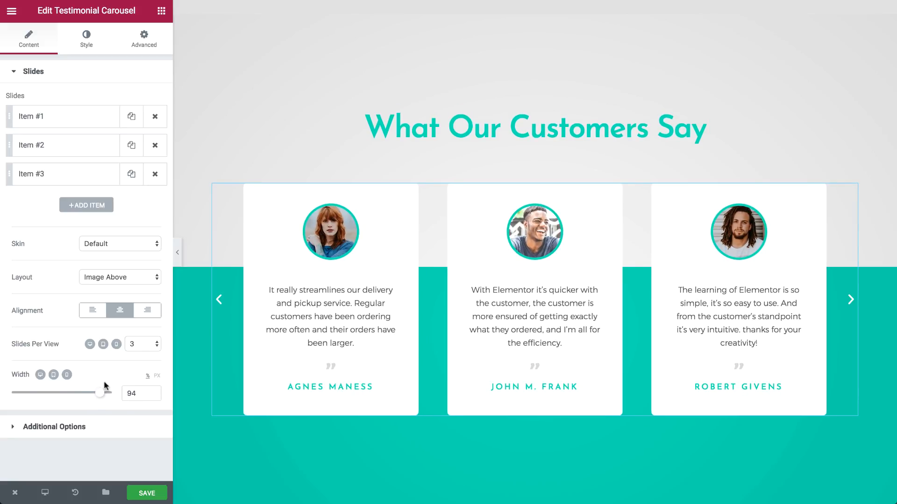
{"action": "left_click", "coordinate": [103, 343]}
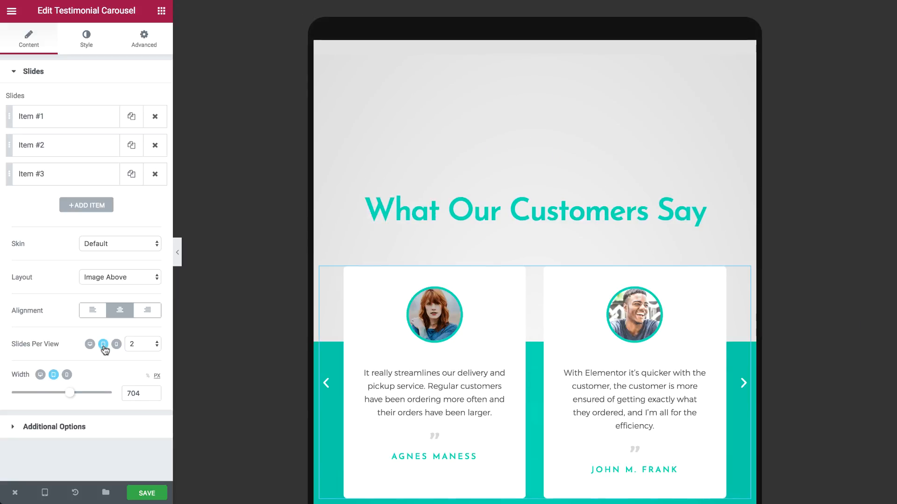
{"action": "left_click", "coordinate": [116, 344]}
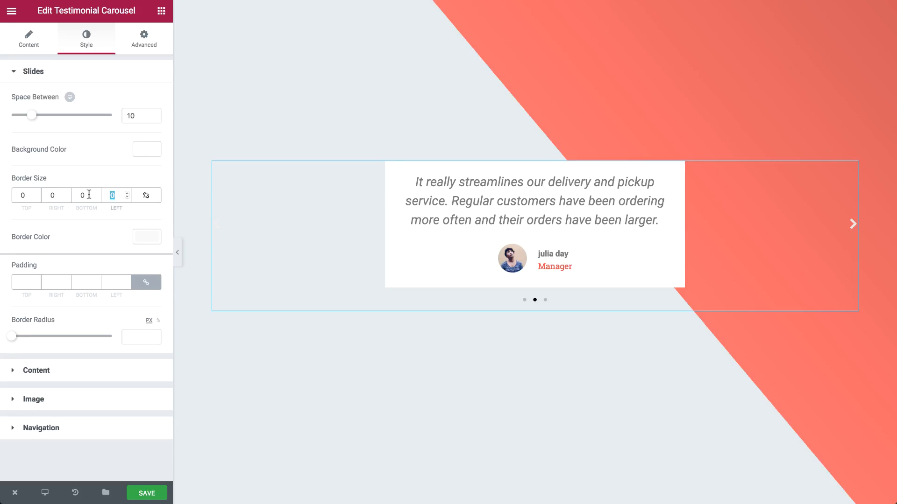
Set a 40 left slide border, Lato 300 Oblique quotes, and larger coral names
{"action": "type", "text": "40"}
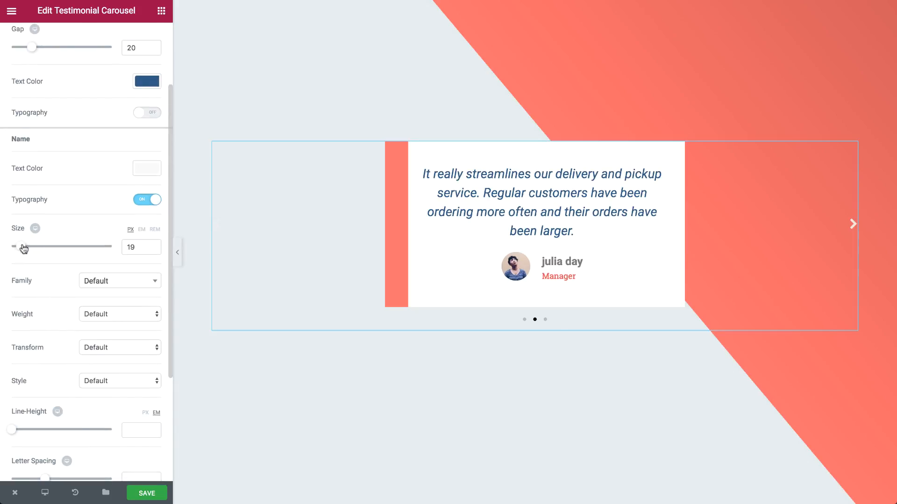
{"action": "type", "text": "lato"}
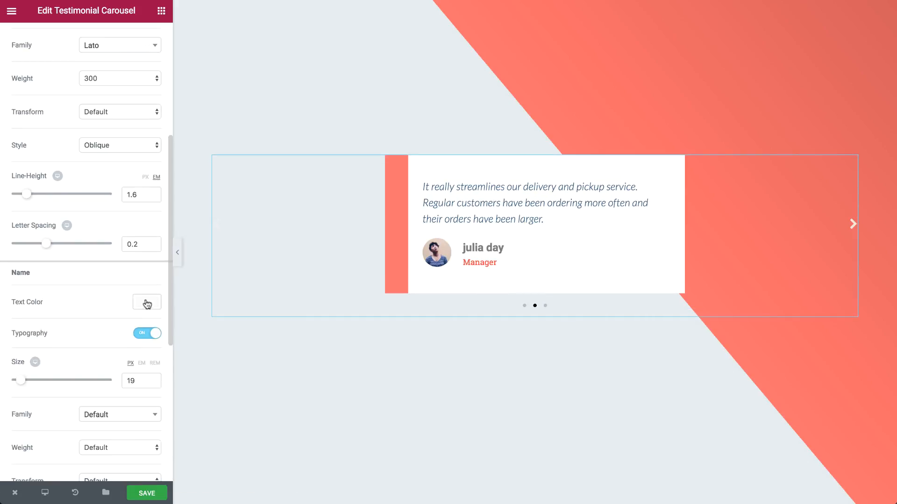
{"action": "type", "text": "lato"}
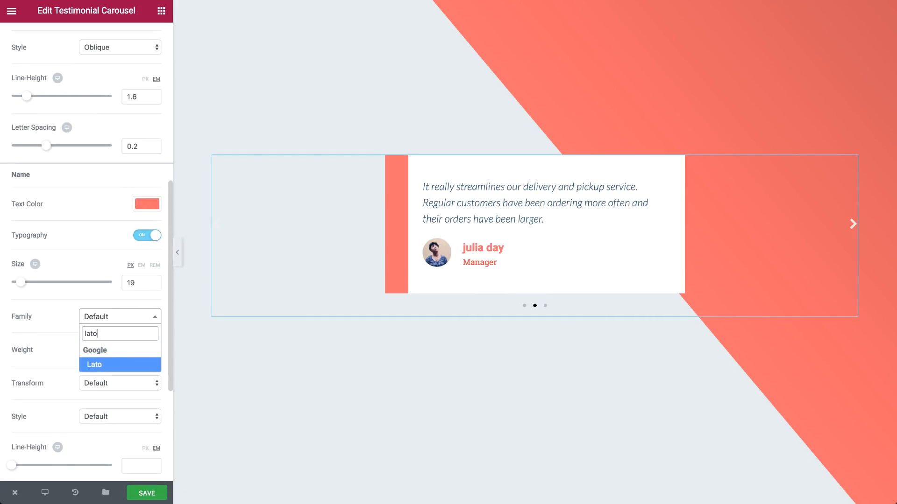